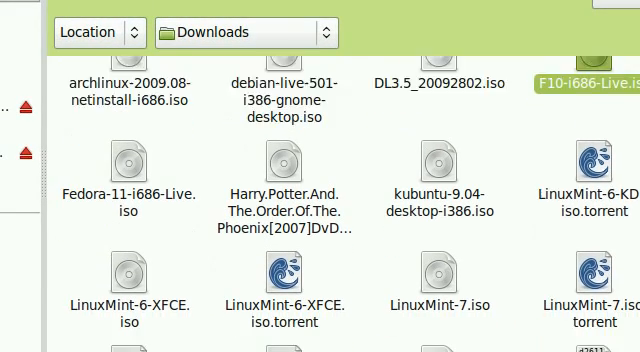
# Step: Browse the Downloads folder and briefly select the F10-i686-Live.iso image
pyautogui.scroll(-3)
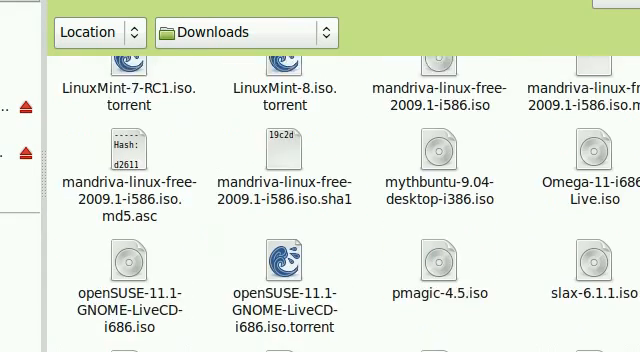
pyautogui.scroll(3)
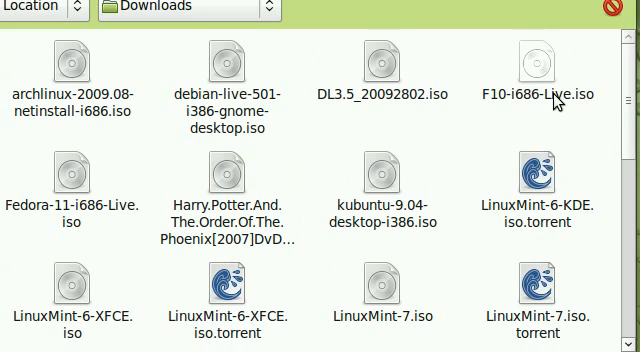
pyautogui.click(536, 70)
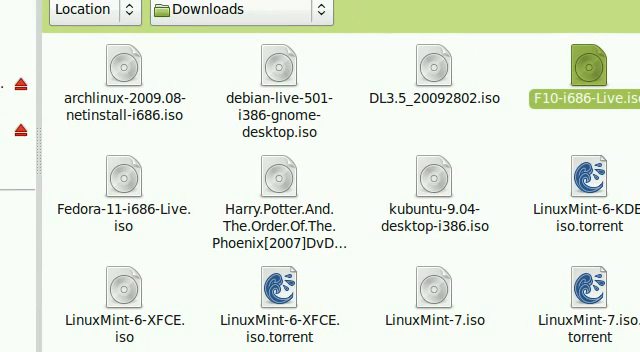
pyautogui.scroll(-3)
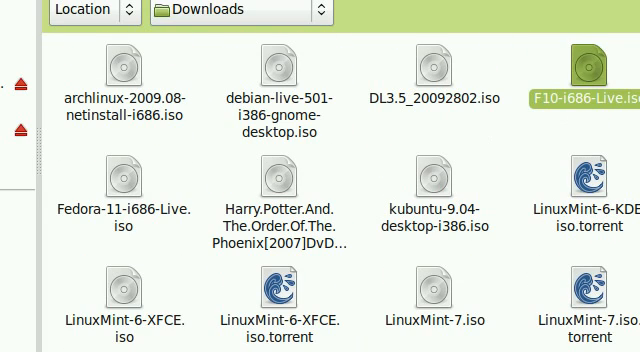
pyautogui.click(436, 62)
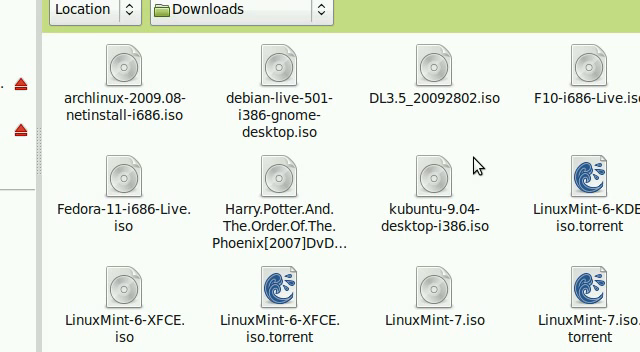
pyautogui.moveTo(474, 164)
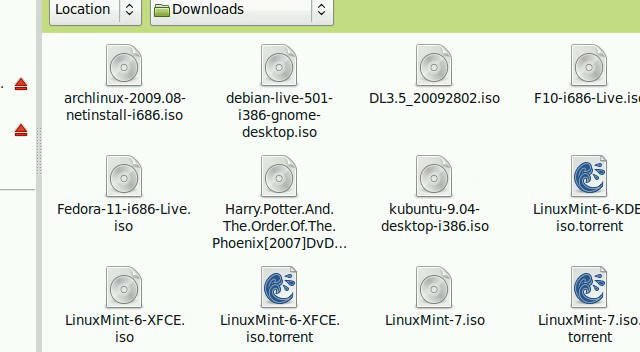
# Step: Search Synaptic for 'gmo' toward the Gmount-iso package, then dismiss the package manager
pyautogui.click(280, 72)
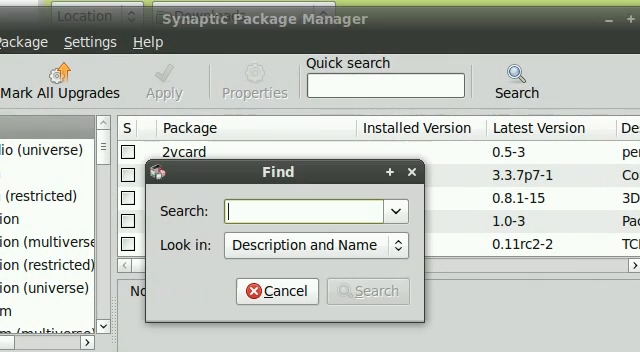
pyautogui.write('gmo')
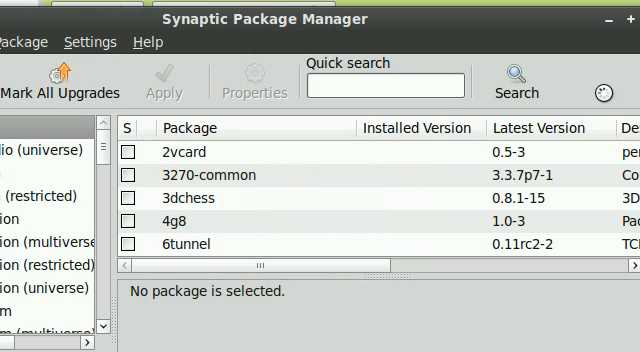
pyautogui.rightClick(180, 150)
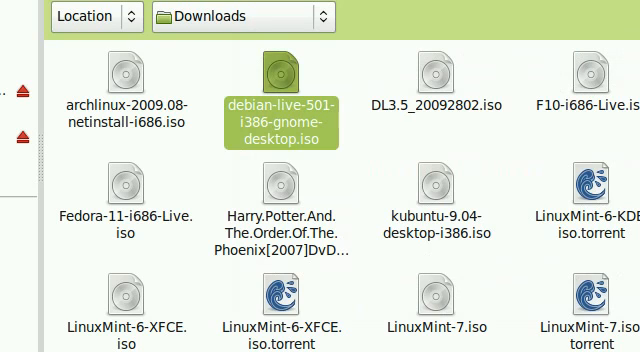
# Step: Launch Gmount-iso and bring the home folder window to the front in Nautilus
pyautogui.doubleClick(282, 88)
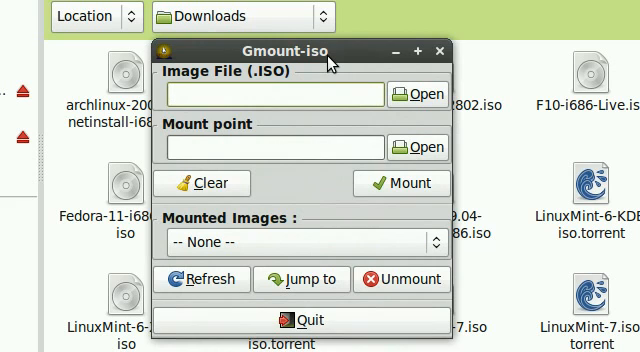
pyautogui.click(270, 92)
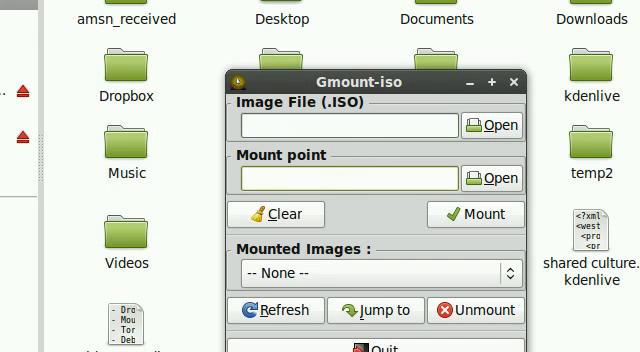
pyautogui.click(512, 84)
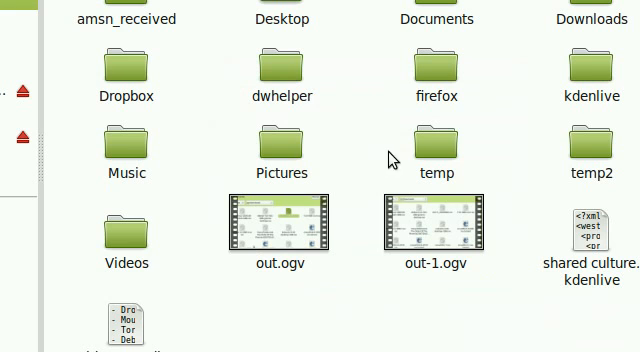
pyautogui.moveTo(390, 160)
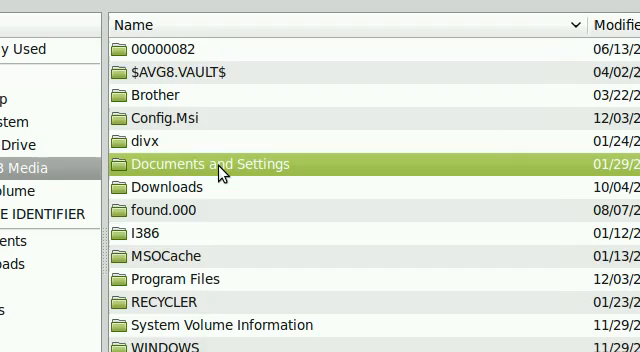
# Step: Browse Documents and Settings to the HarryPotter ISO and mount it onto ~/temp
pyautogui.doubleClick(216, 164)
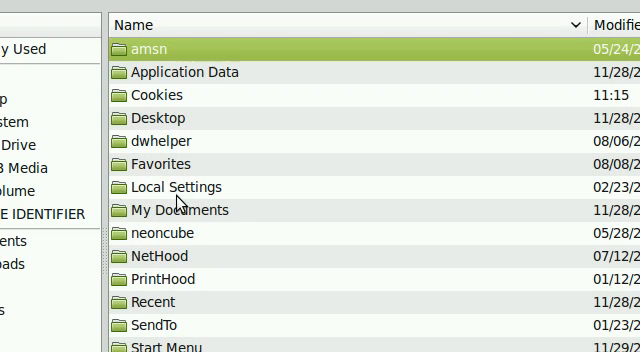
pyautogui.doubleClick(176, 210)
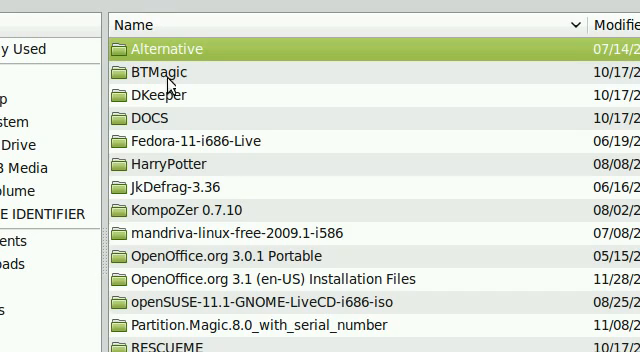
pyautogui.click(180, 160)
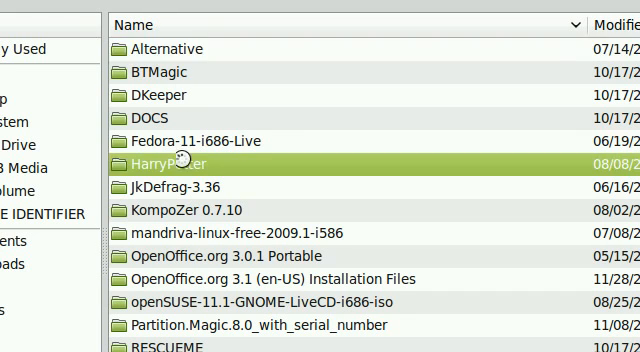
pyautogui.doubleClick(160, 164)
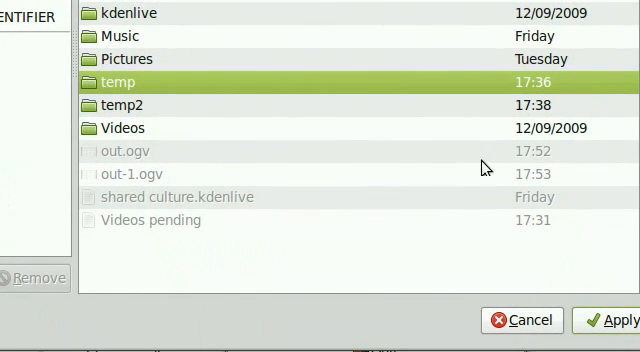
pyautogui.moveTo(220, 98)
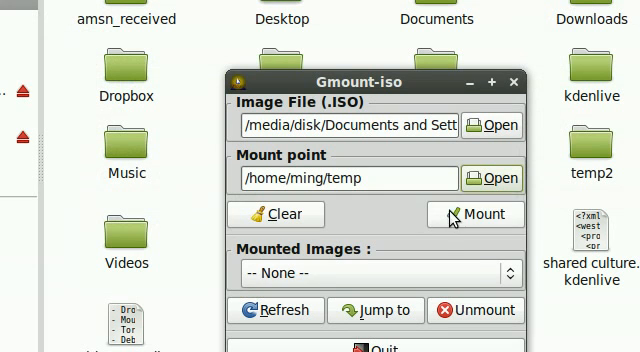
pyautogui.click(476, 214)
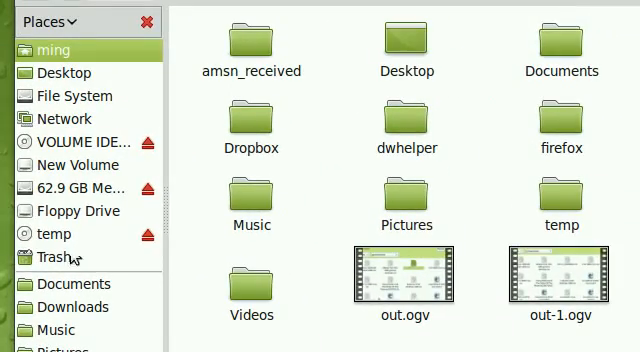
# Step: Open the mounted temp volume to reveal the Harry Potter AVI, then return home
pyautogui.click(50, 234)
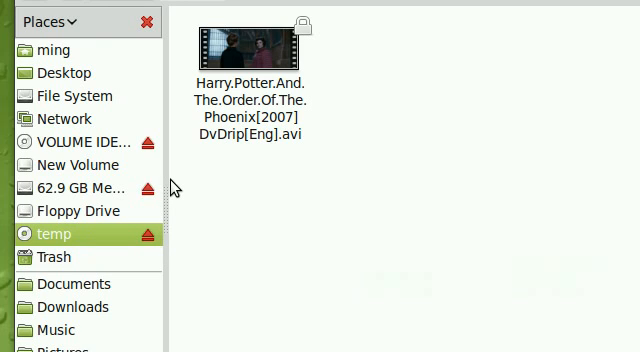
pyautogui.moveTo(268, 232)
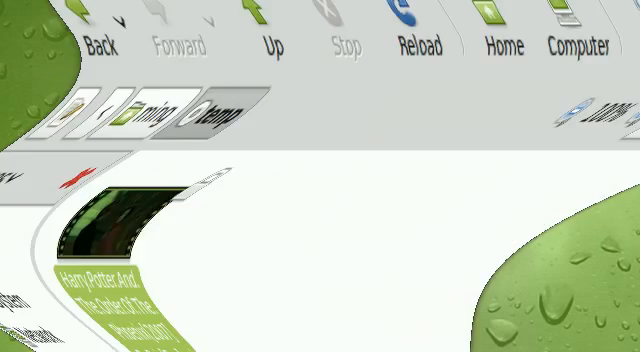
pyautogui.click(48, 234)
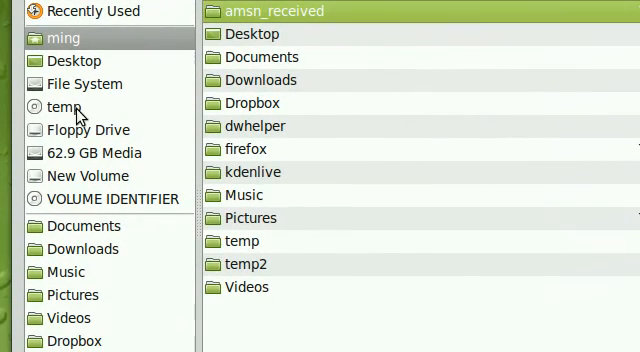
# Step: Pick the ISO from 62.9 GB Media > Documents and Settings > My Documents as the image file
pyautogui.click(84, 152)
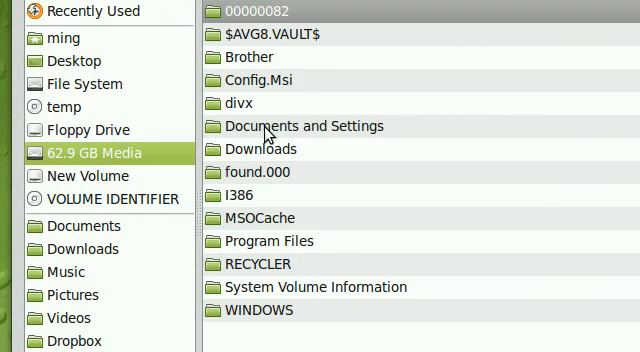
pyautogui.doubleClick(312, 124)
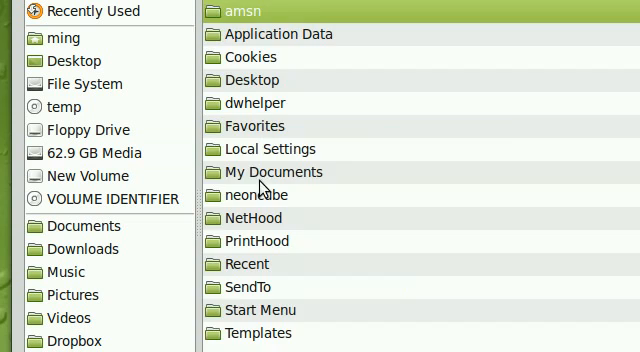
pyautogui.doubleClick(274, 172)
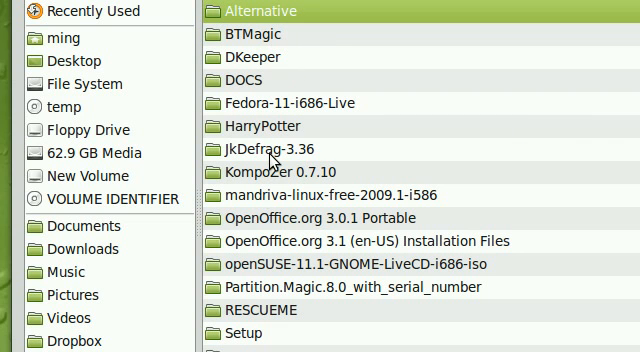
pyautogui.moveTo(336, 170)
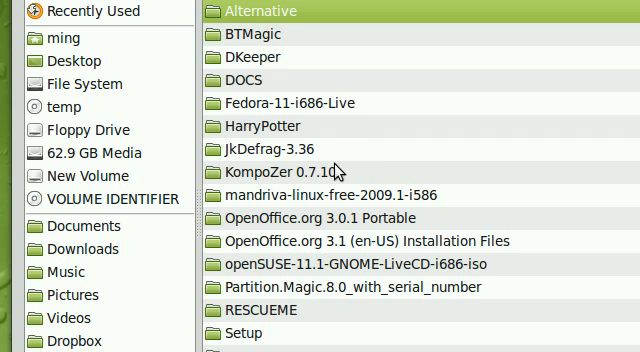
pyautogui.doubleClick(284, 104)
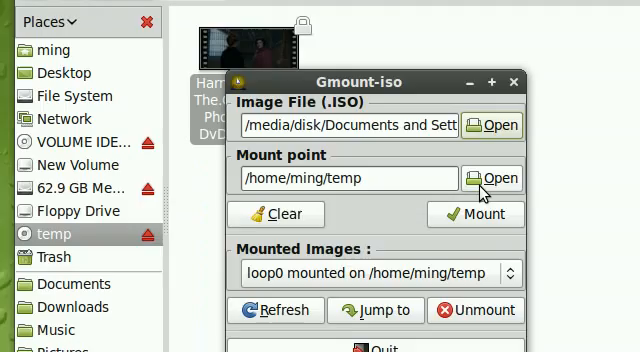
# Step: Mount that image onto the temp2 folder and open temp2 to browse its contents
pyautogui.click(492, 178)
pyautogui.write('2')
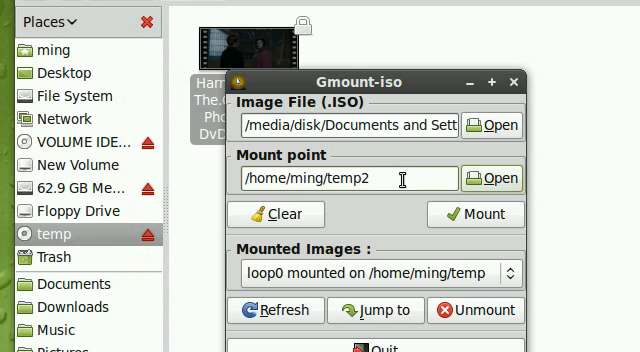
pyautogui.click(476, 214)
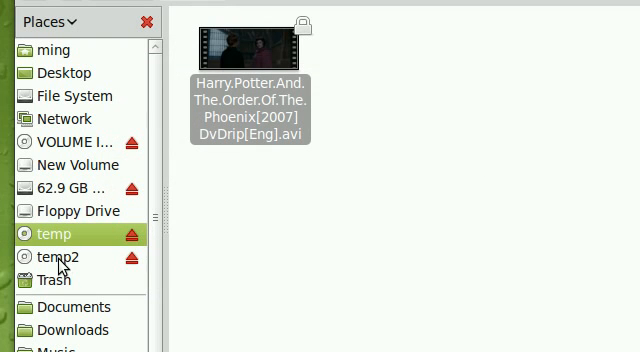
pyautogui.click(44, 260)
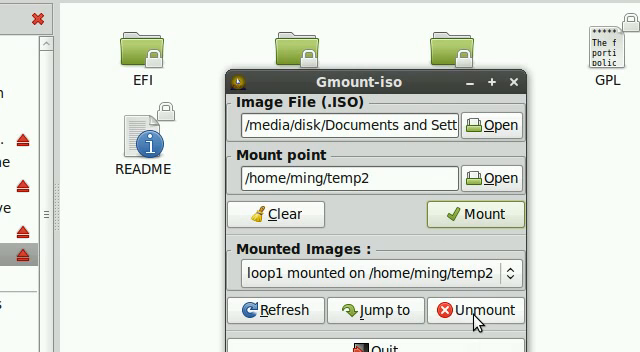
# Step: Unmount the image on temp2 and open the temp folder from Places
pyautogui.click(476, 310)
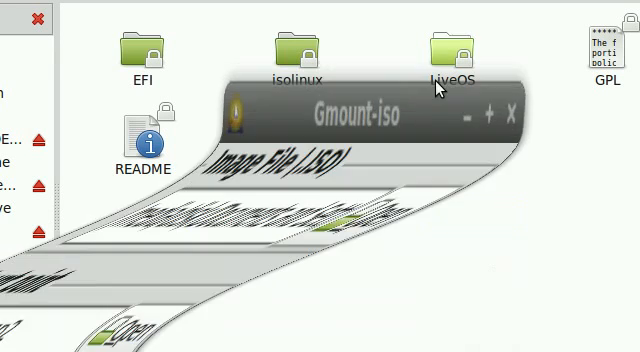
pyautogui.click(510, 112)
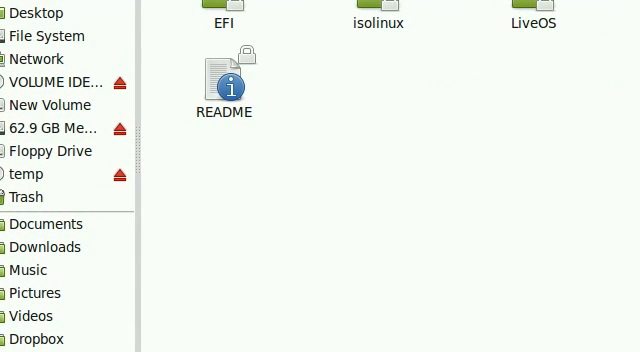
pyautogui.click(30, 174)
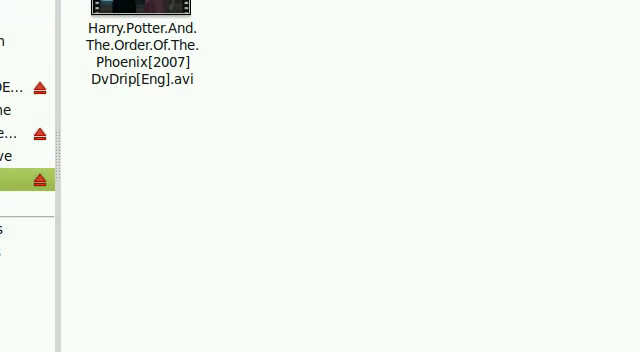
# Step: Make a link to the Harry Potter .avi video in temp
pyautogui.click(140, 52)
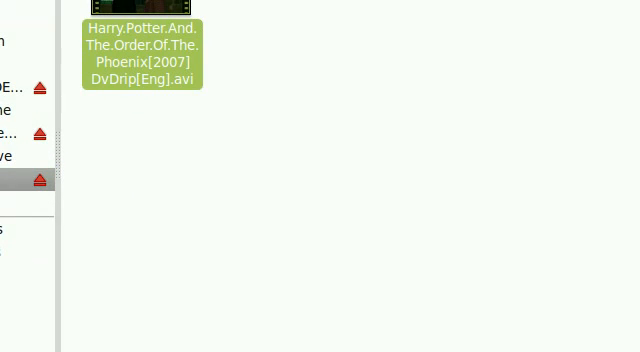
pyautogui.rightClick(140, 50)
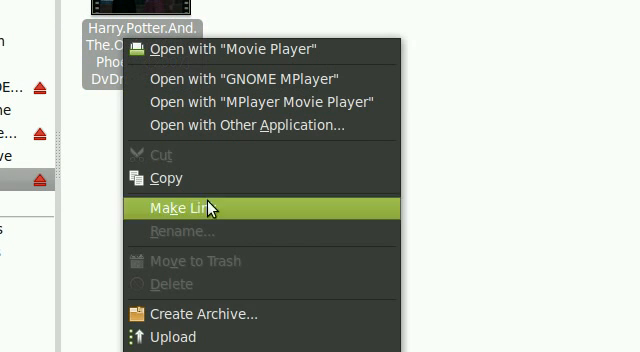
pyautogui.click(188, 210)
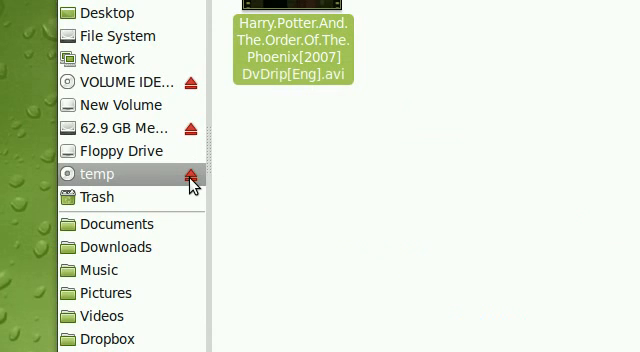
# Step: After Nautilus's eject of temp fails, unmount loop0 from temp through Gmount-iso
pyautogui.click(188, 180)
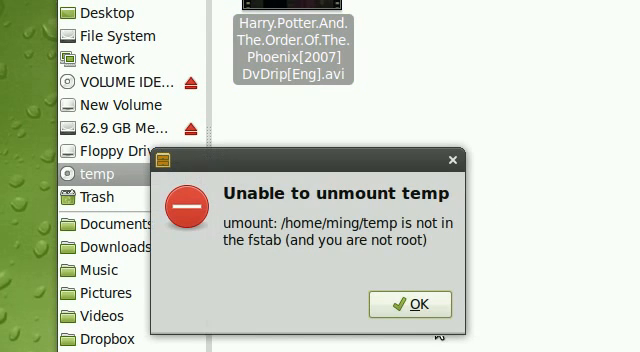
pyautogui.click(408, 304)
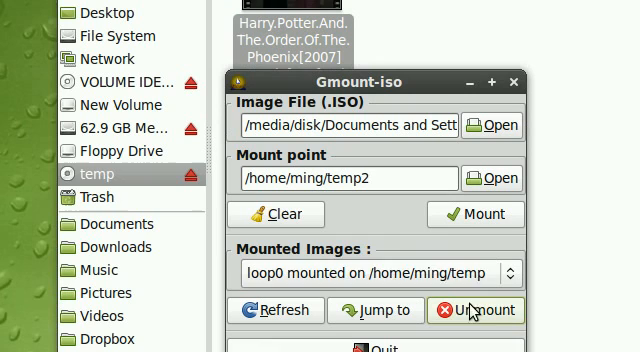
pyautogui.click(474, 310)
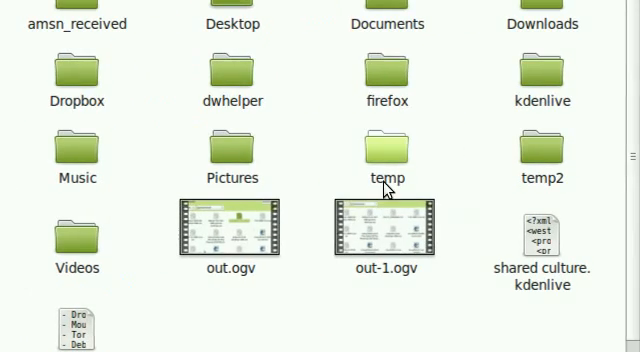
pyautogui.moveTo(540, 150)
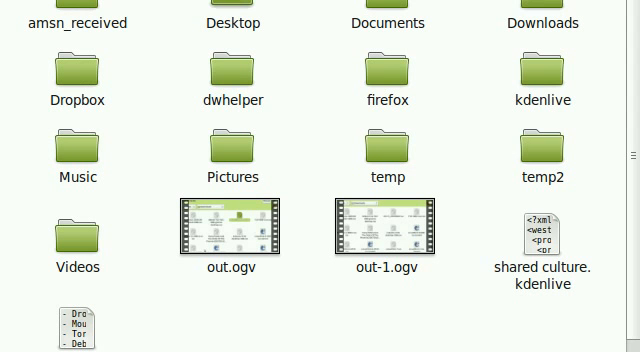
# Step: Select the temp2 folder in the home directory to check it is now empty
pyautogui.click(536, 146)
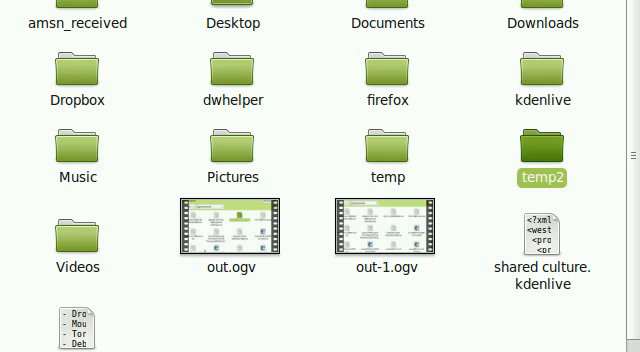